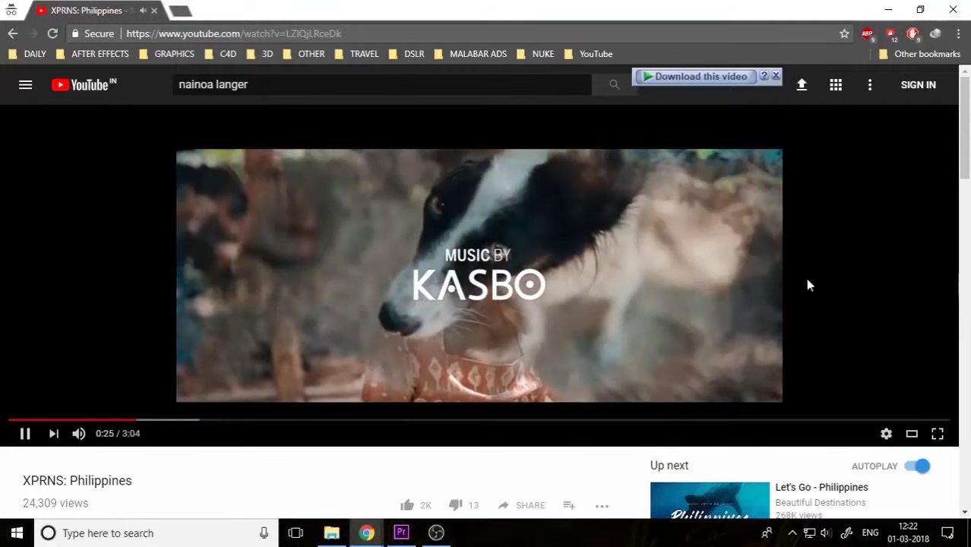
mouse_move(562, 280)
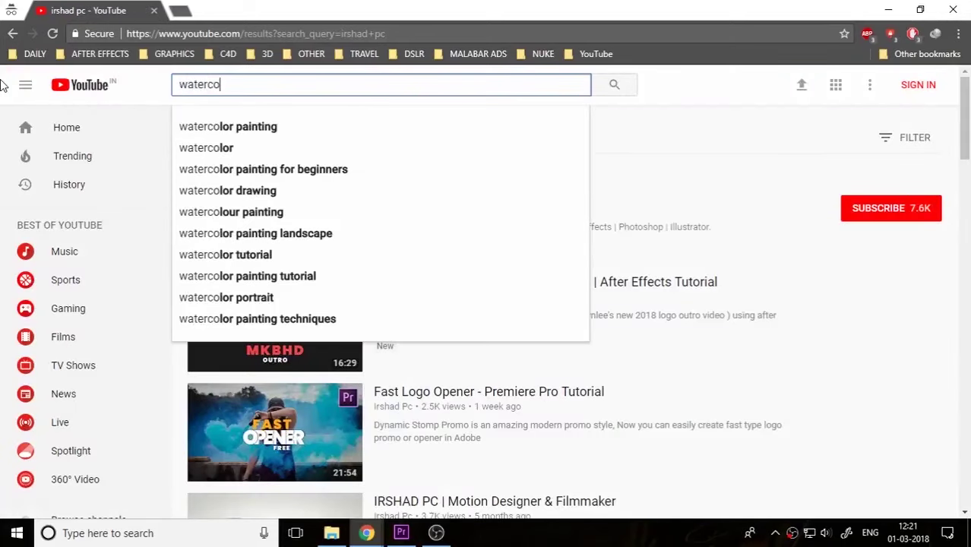
Search YouTube for 'watercolor ink overlay', scroll the results and pick one.
text(lor ink)
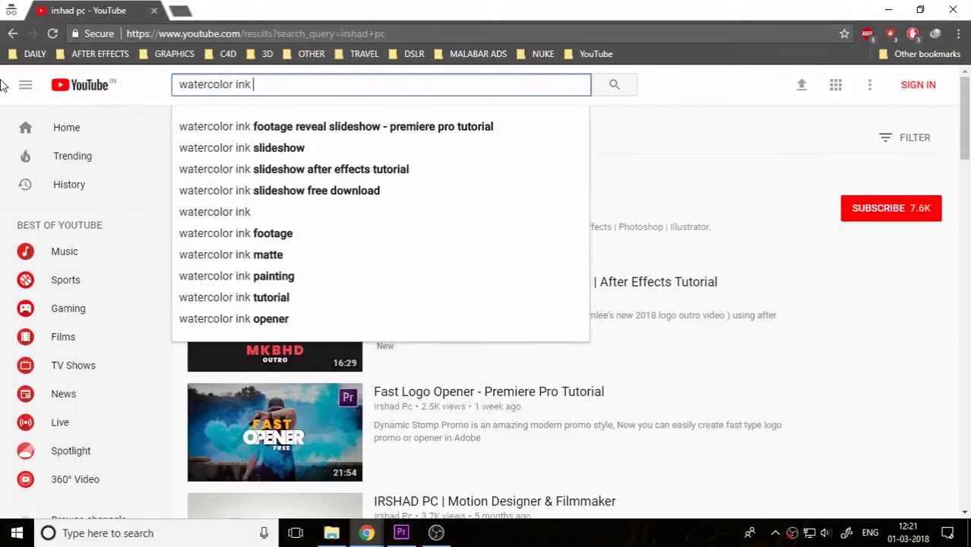
text(overlay)
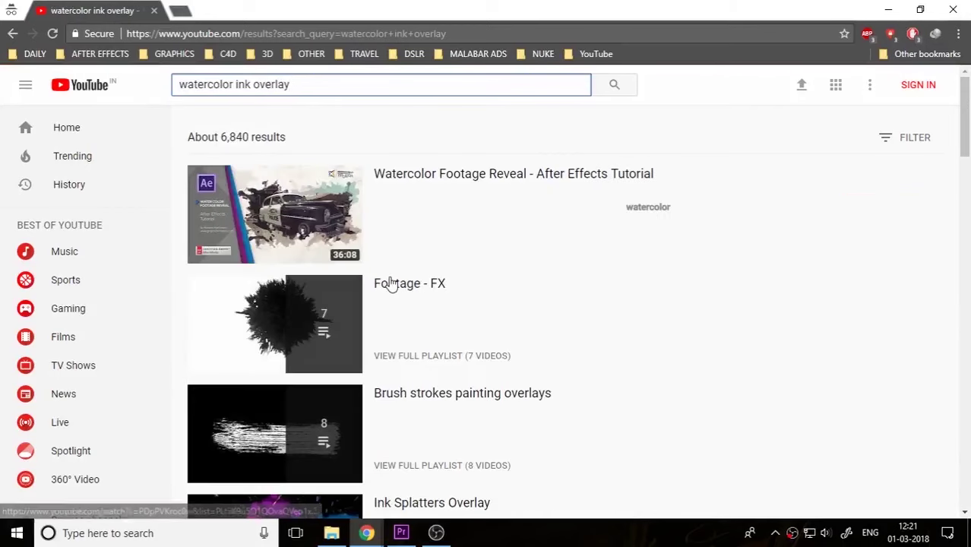
scroll(down, 3)
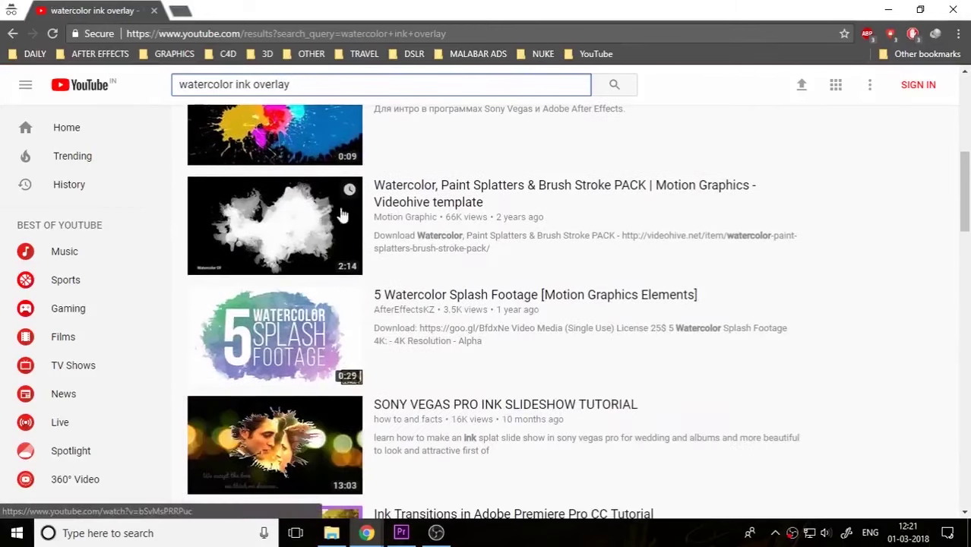
scroll(down, 3)
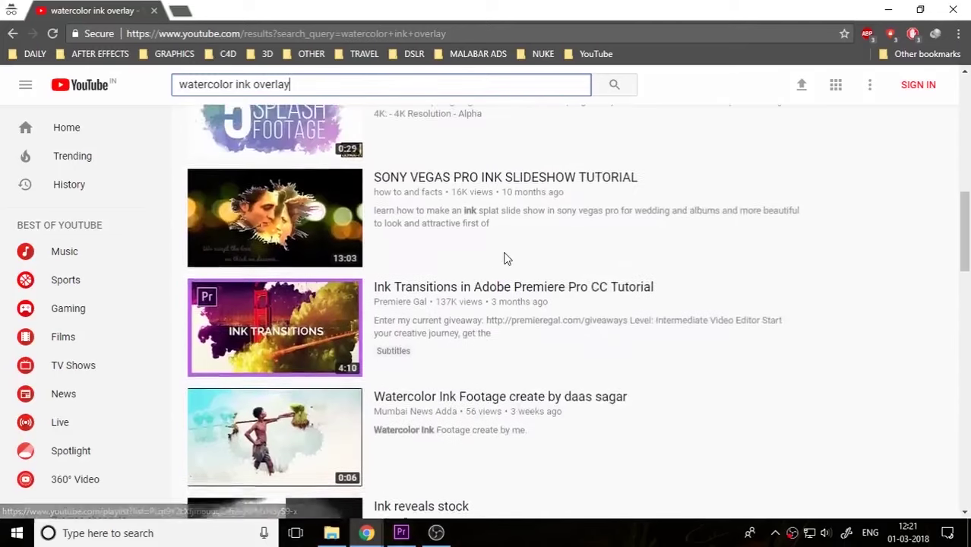
click(435, 532)
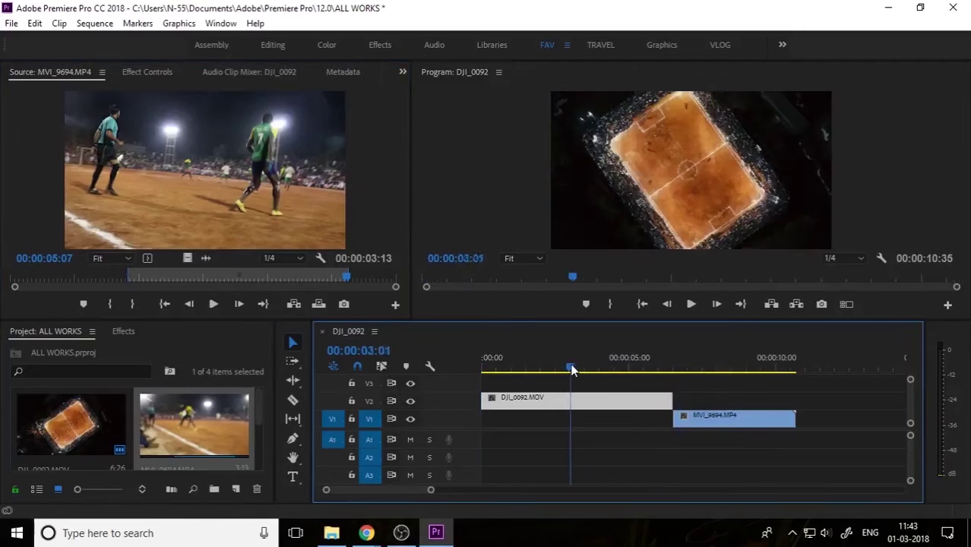
Trim the end of DJI_0092 shorter so MVI_9694 follows earlier.
drag(670, 399, 611, 399)
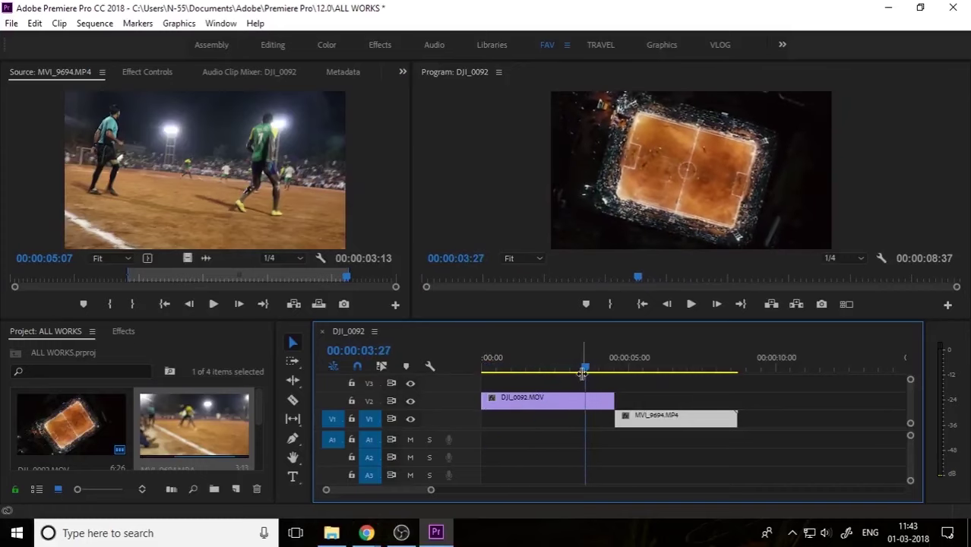
Preview Watercolor 01 from the INK bin, then stack Watercolor 02 and 15 on V1/V2 at 10 seconds.
double_click(70, 423)
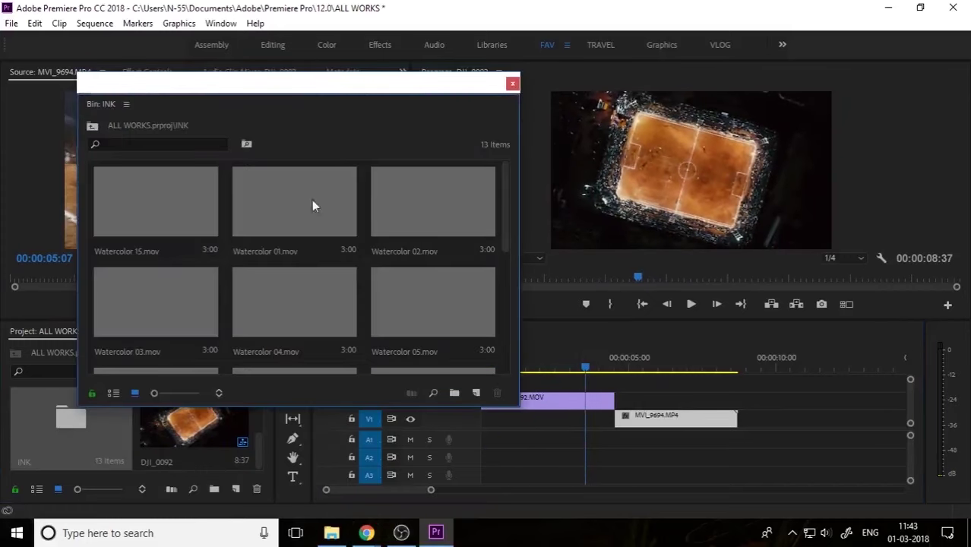
click(294, 200)
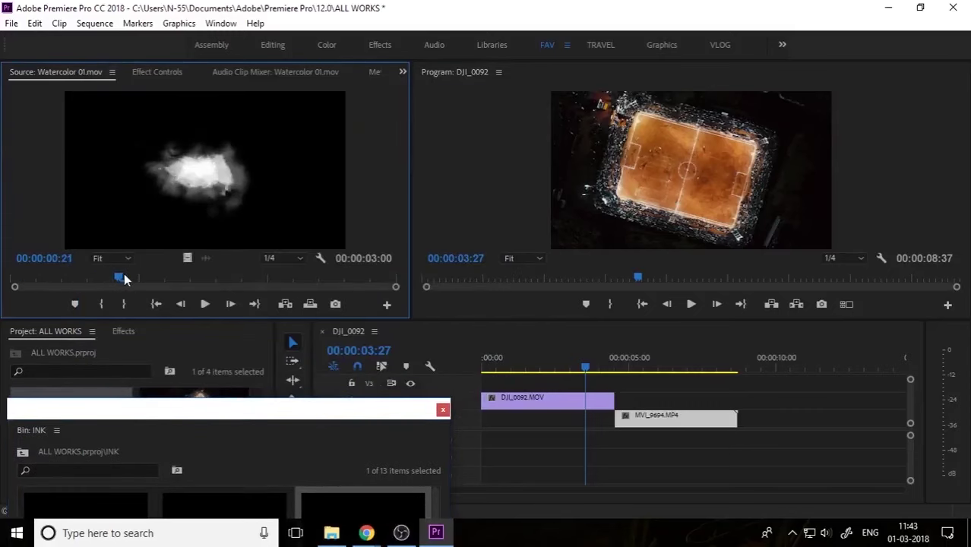
drag(118, 277, 231, 276)
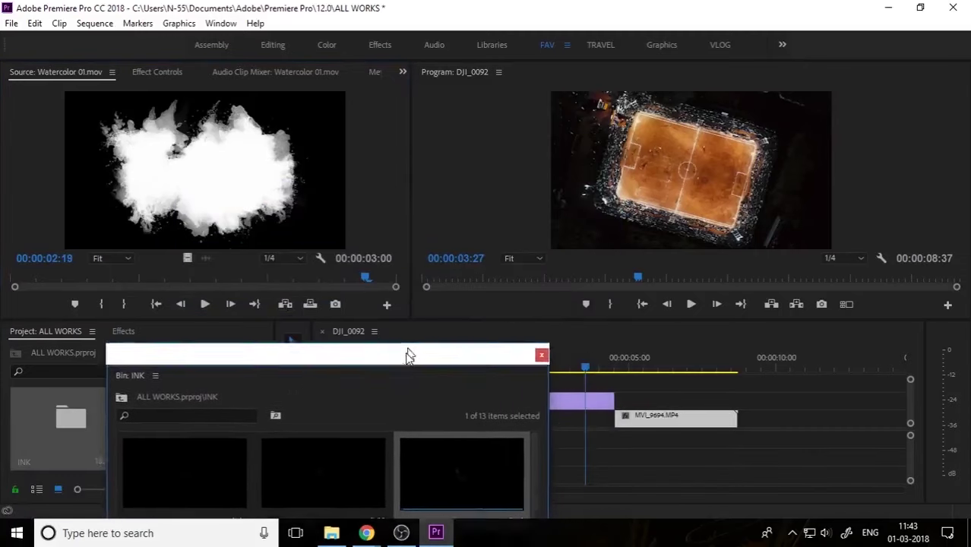
drag(327, 355, 300, 428)
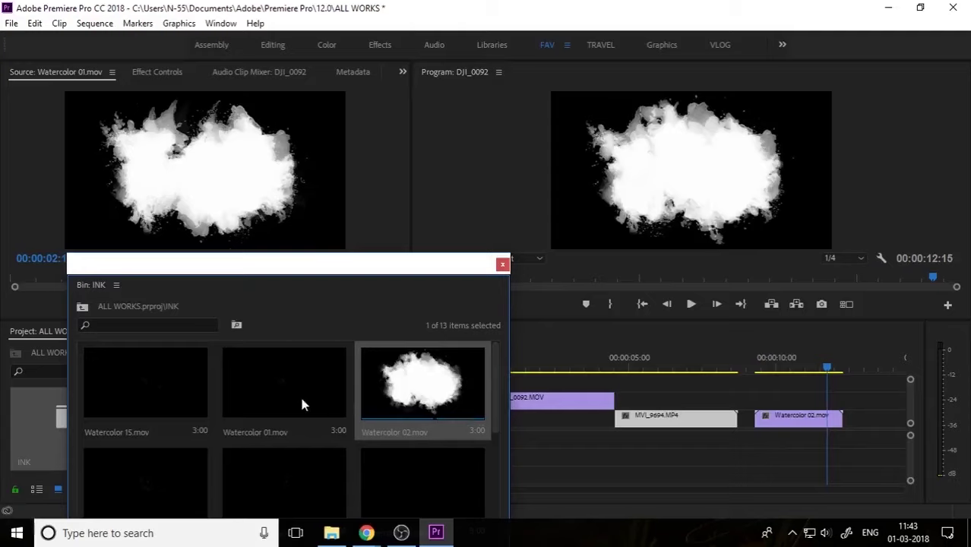
click(146, 383)
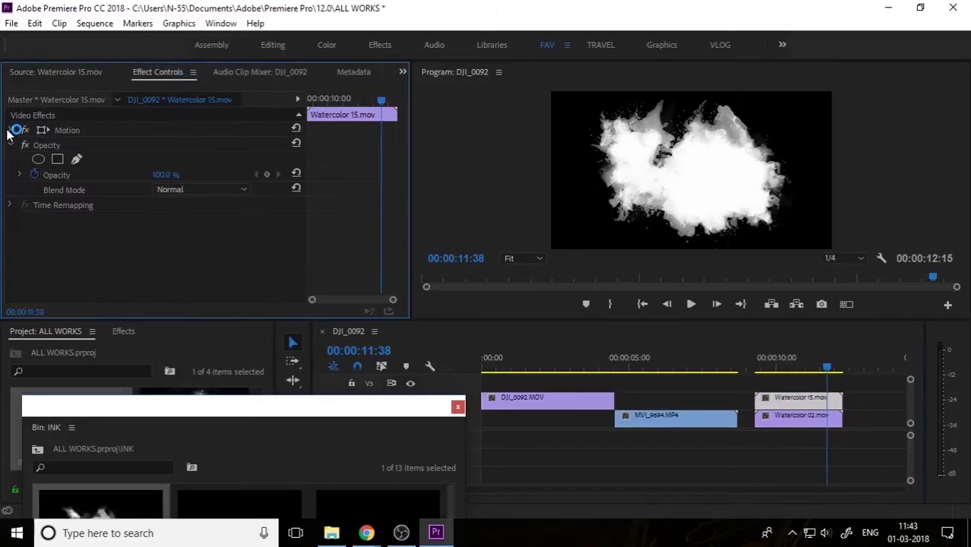
Expand Motion for Watercolor 15 in Effect Controls and scrub its Scale value.
click(12, 129)
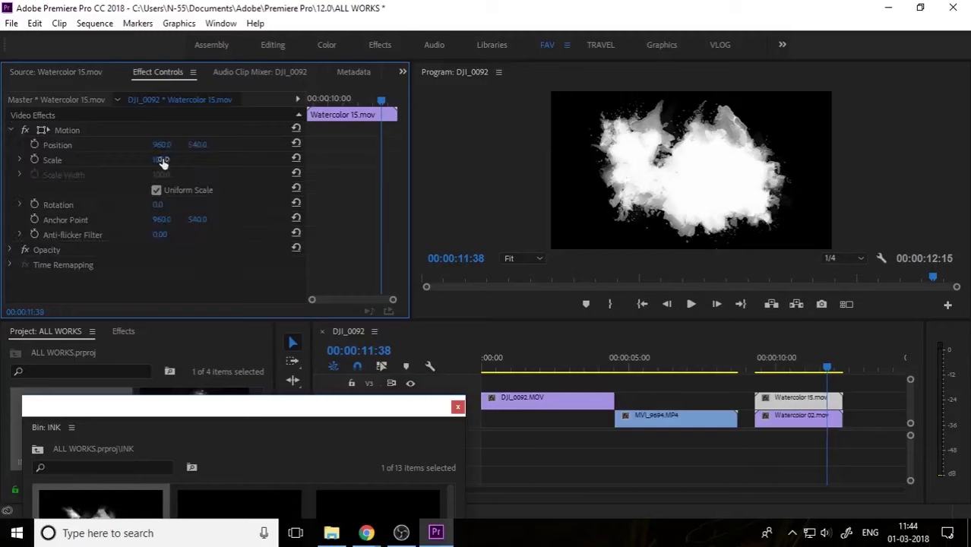
drag(161, 159, 161, 174)
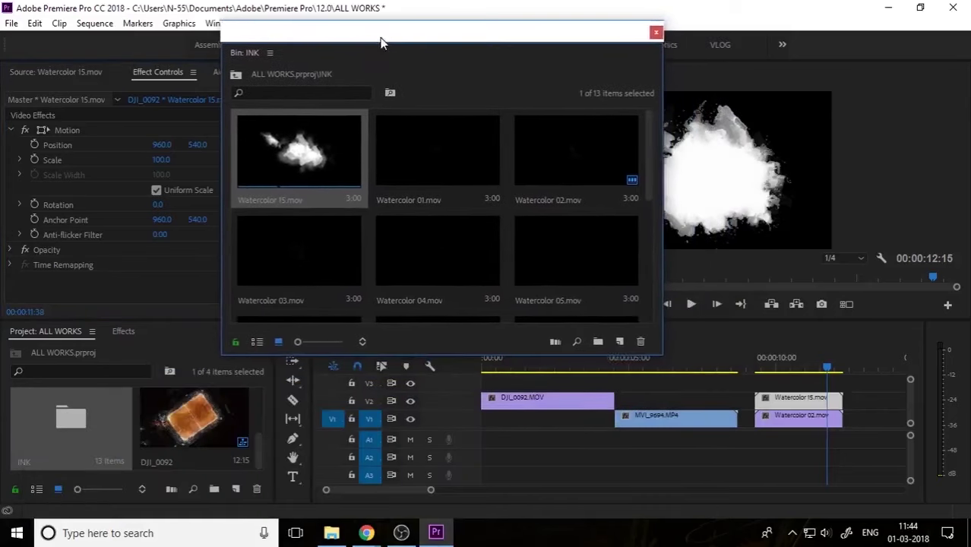
Apply the Luma Key effect from Keying to both watercolor clips.
click(123, 331)
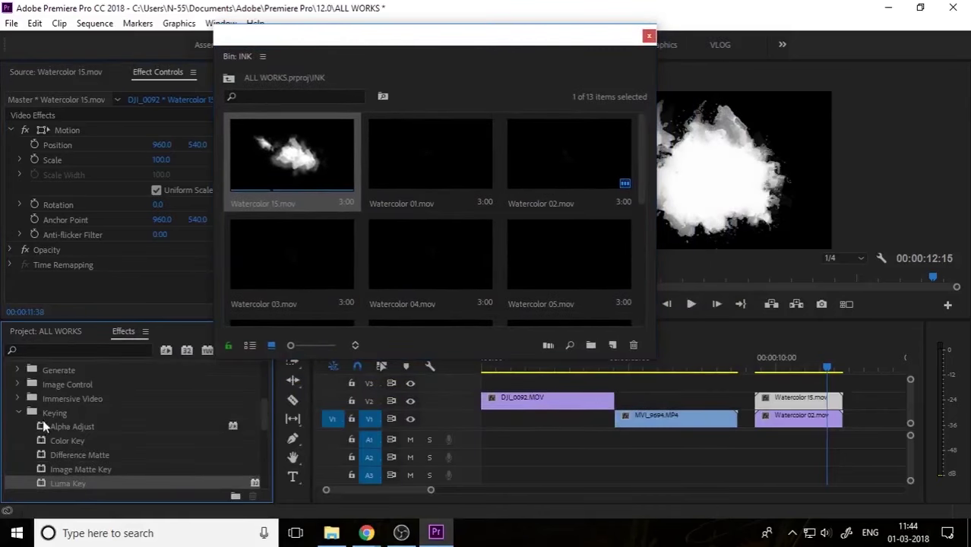
click(58, 398)
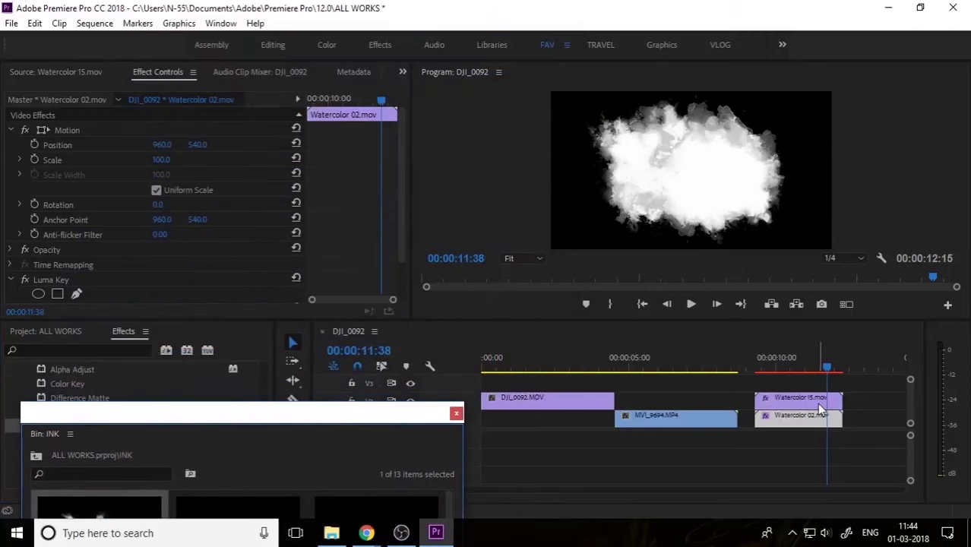
click(672, 371)
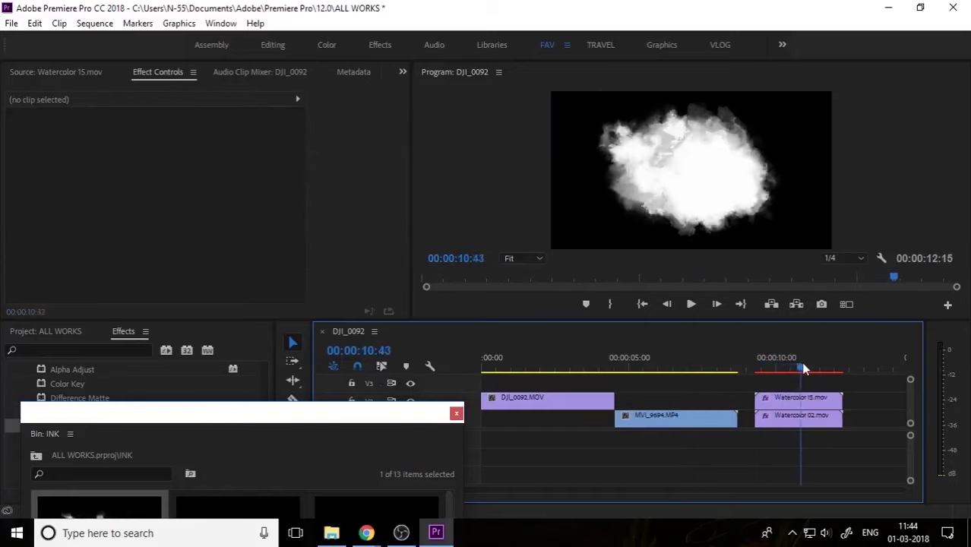
Stack Watercolor 06 and 11 on higher tracks and scale and reposition Watercolor 11 to fill the frame.
click(800, 396)
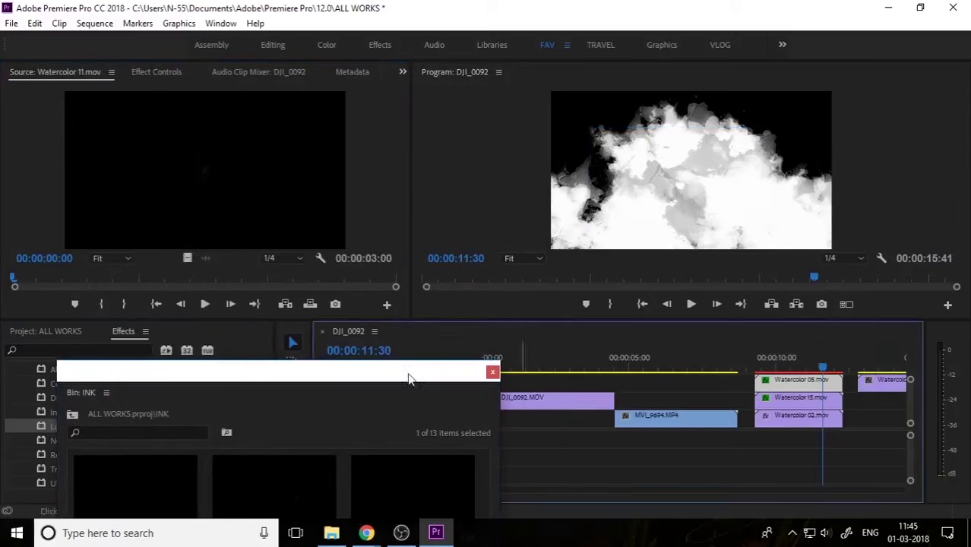
click(156, 72)
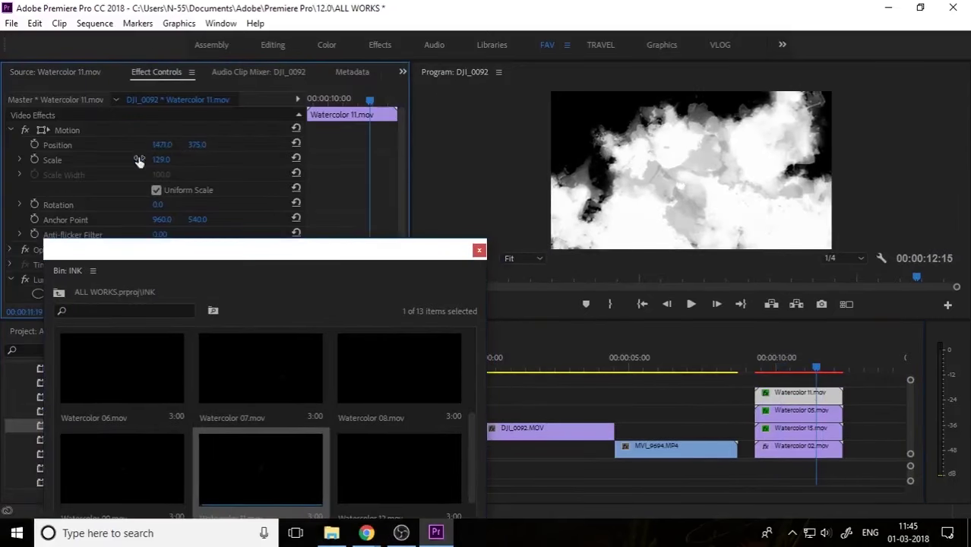
click(787, 369)
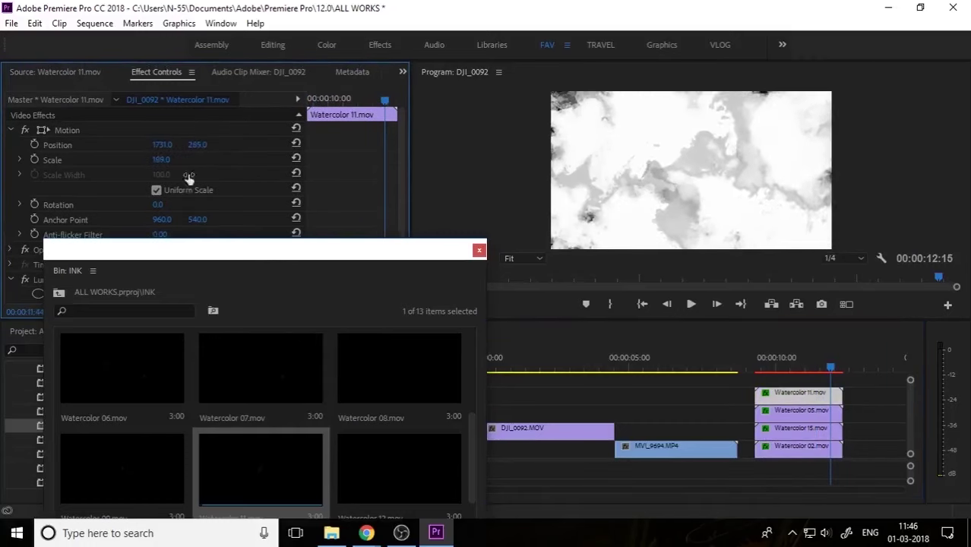
click(798, 427)
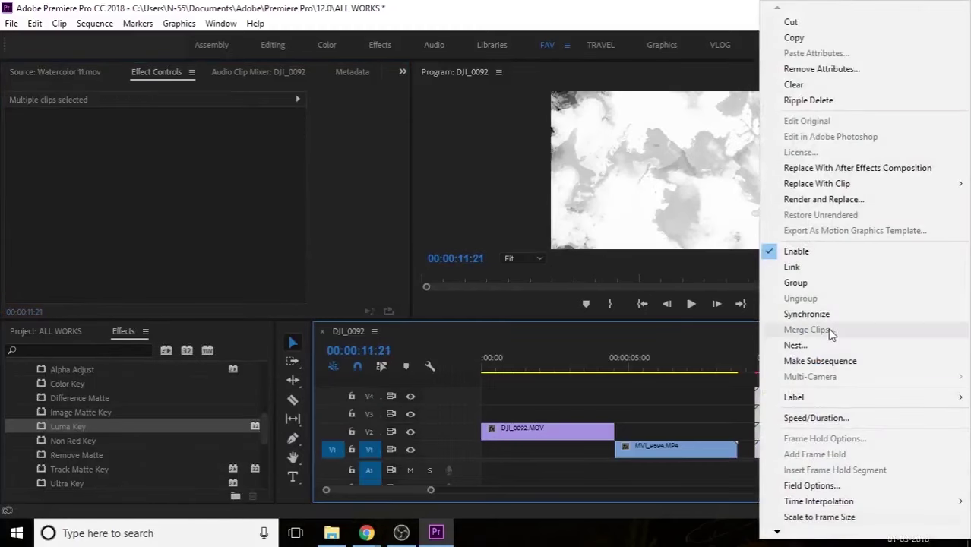
Nest the four watercolor clips into one sequence named MASK and select it.
click(794, 345)
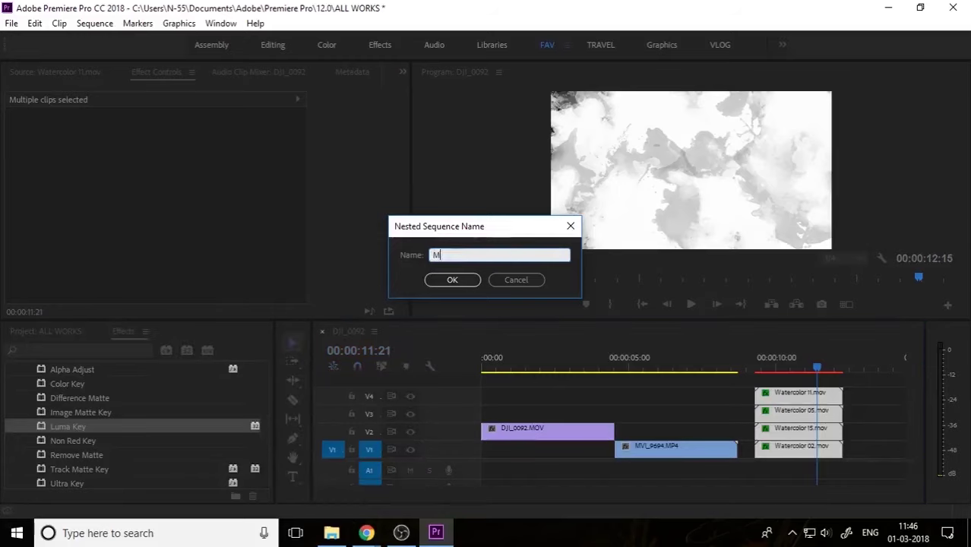
click(453, 279)
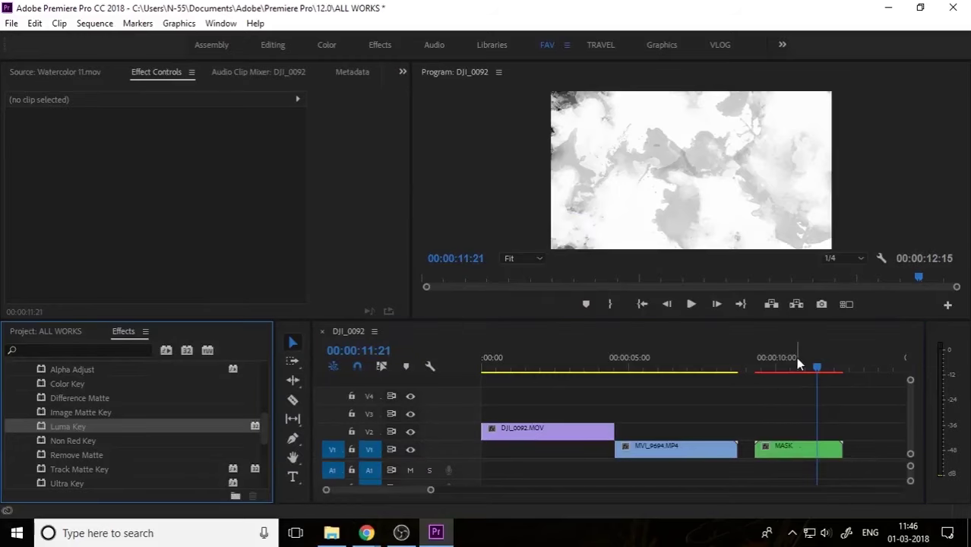
click(787, 357)
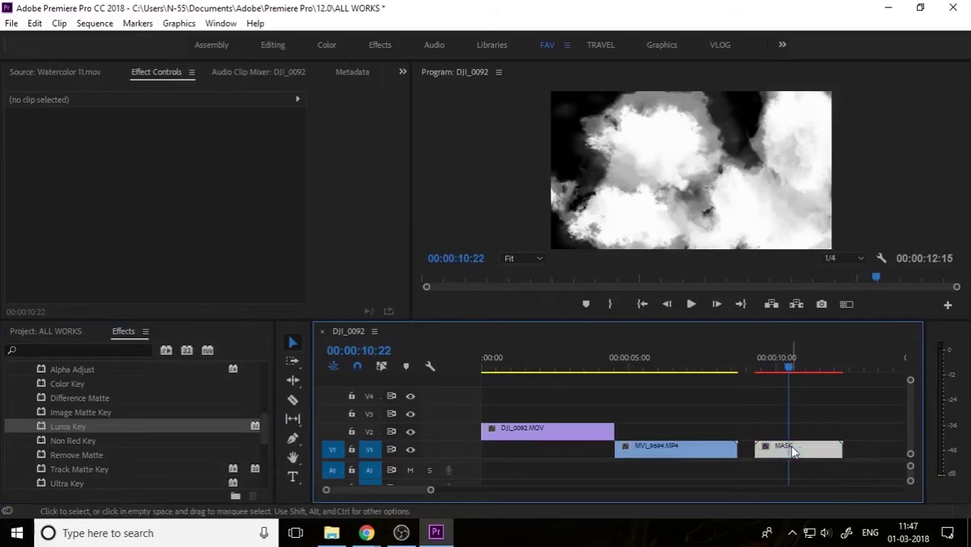
Move MASK to V3 over DJI_0092's opening and scrub to preview the overlay.
drag(798, 446, 570, 413)
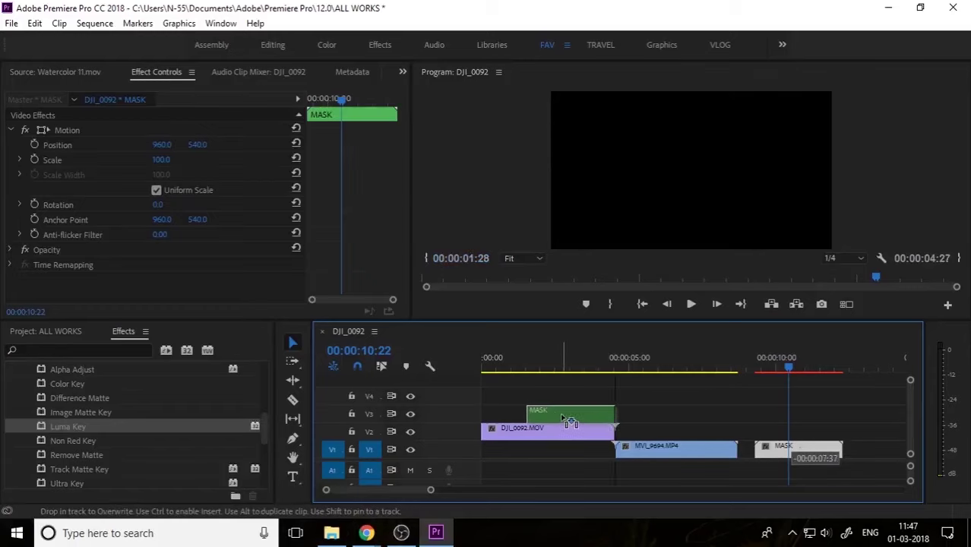
click(547, 369)
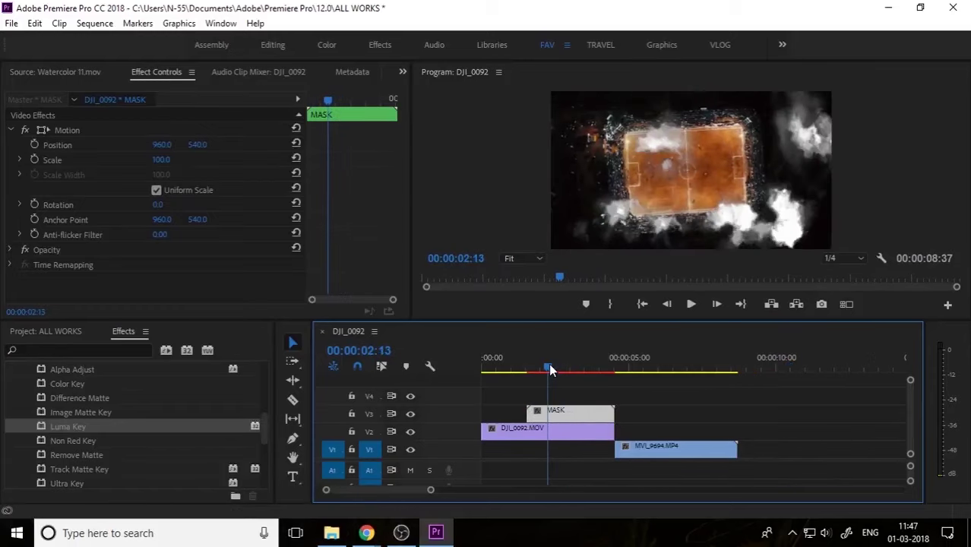
drag(547, 369, 577, 369)
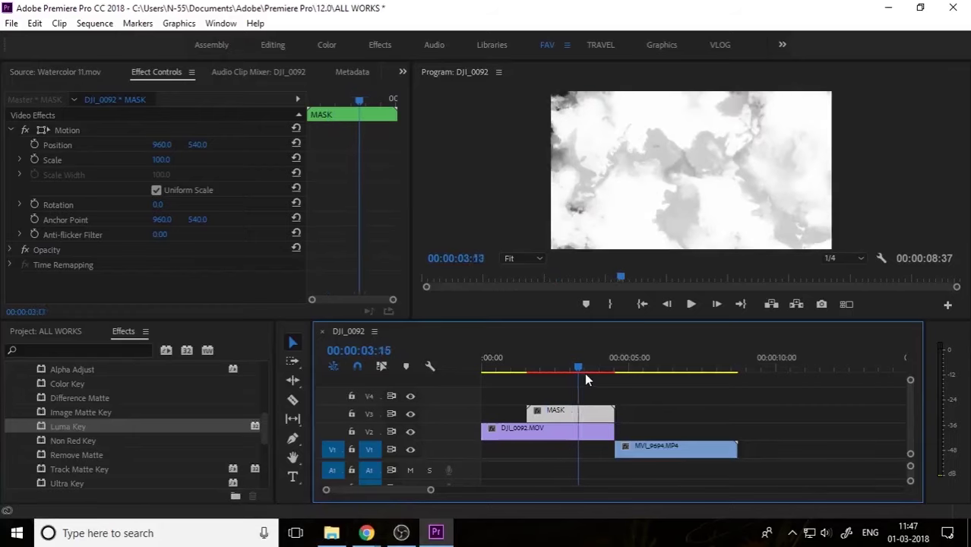
click(589, 369)
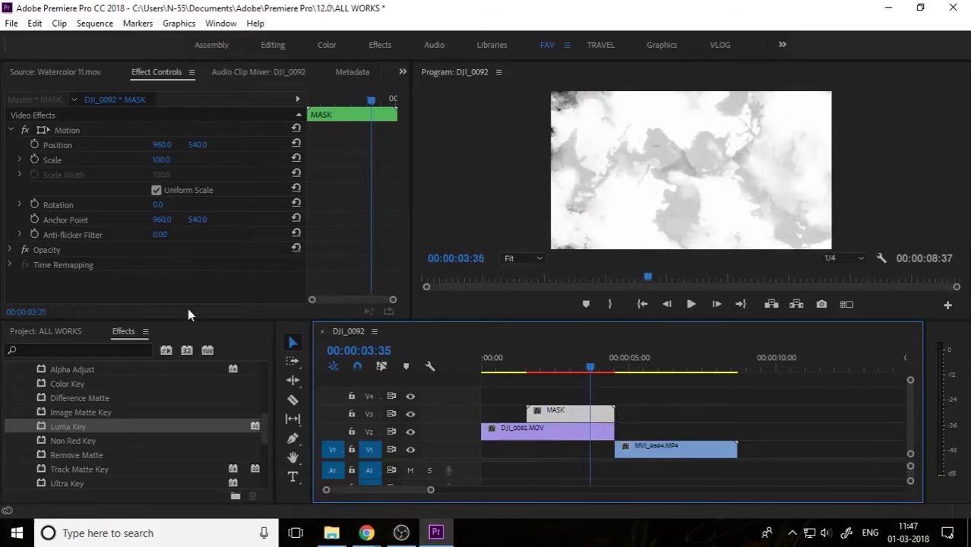
mouse_move(420, 444)
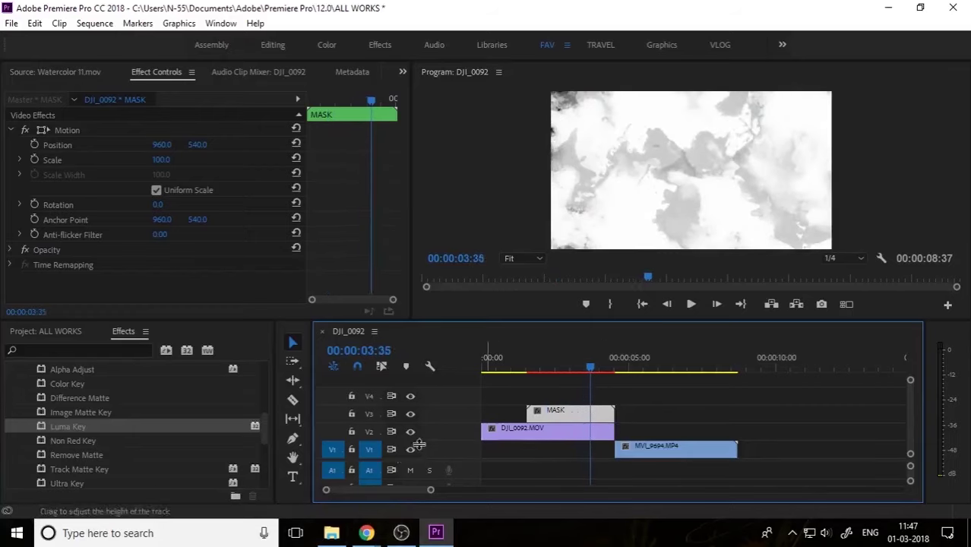
Add a Track Matte Key effect to the DJI_0092 drone clip.
click(547, 429)
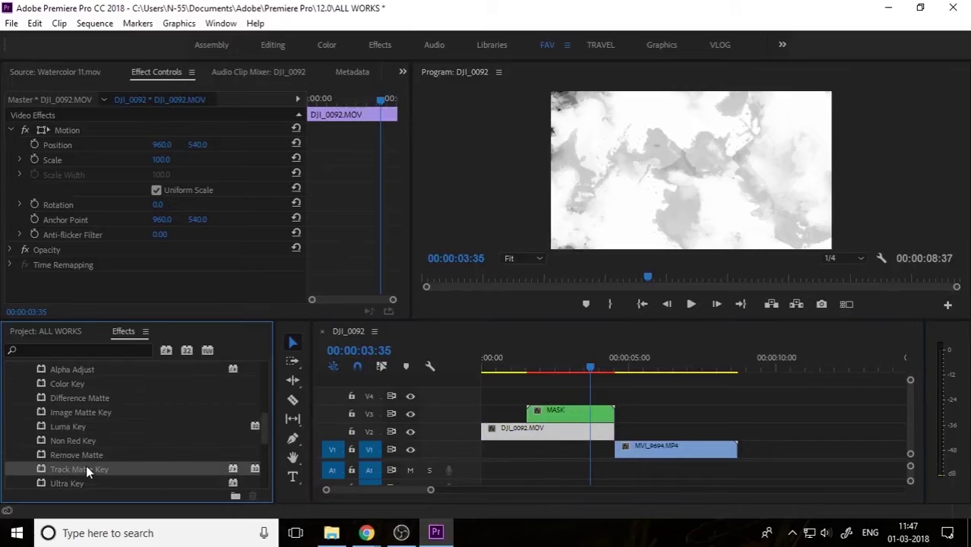
double_click(79, 468)
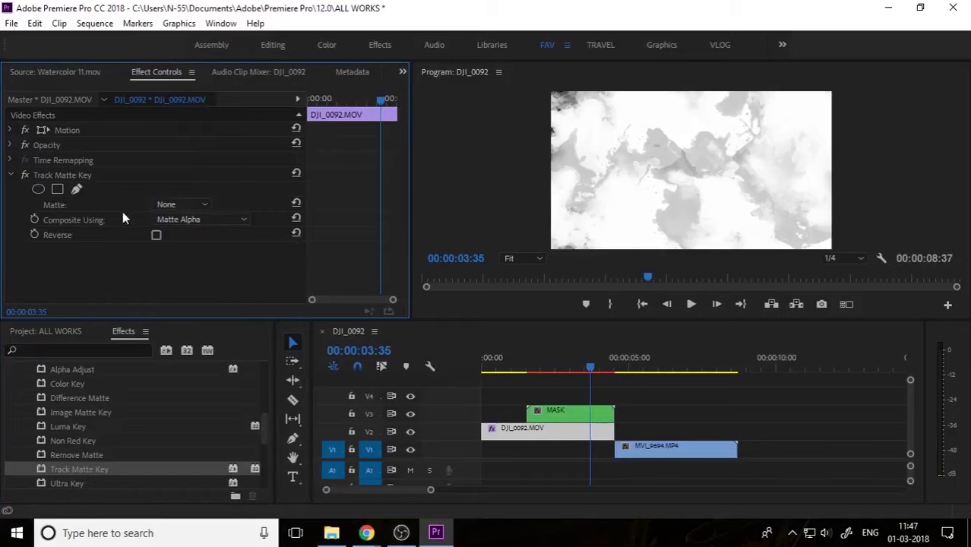
click(181, 203)
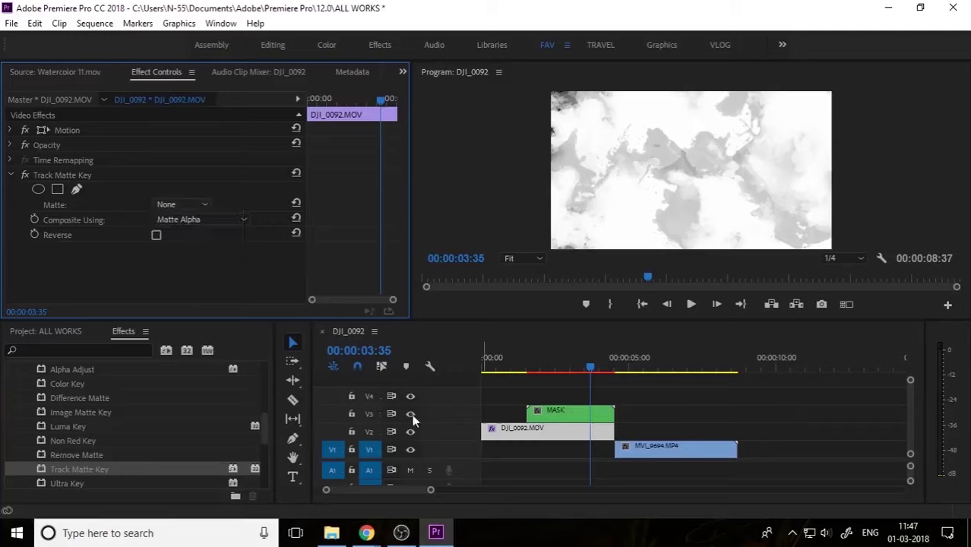
Set Matte to Video 3, Composite Using Matte Luma, tick Reverse, and preview the reveal.
click(182, 203)
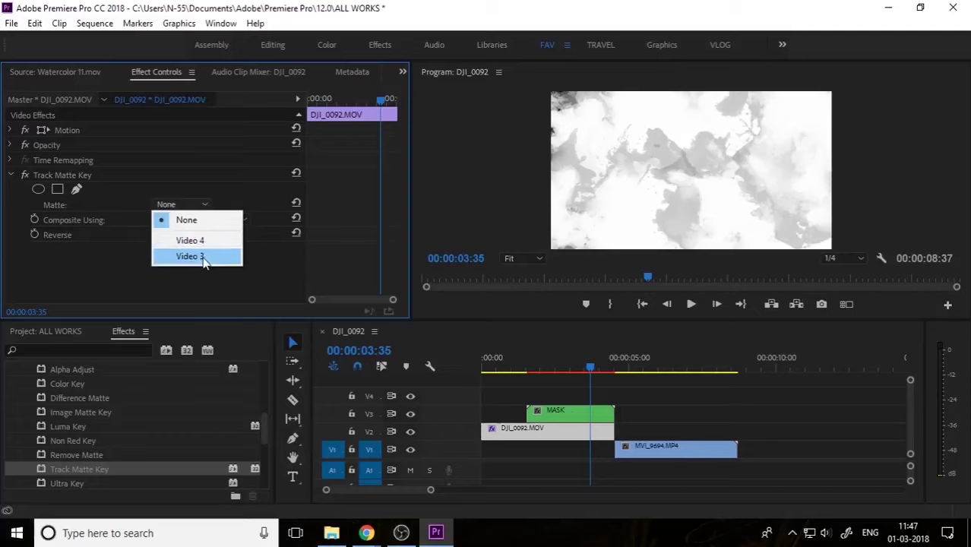
click(190, 255)
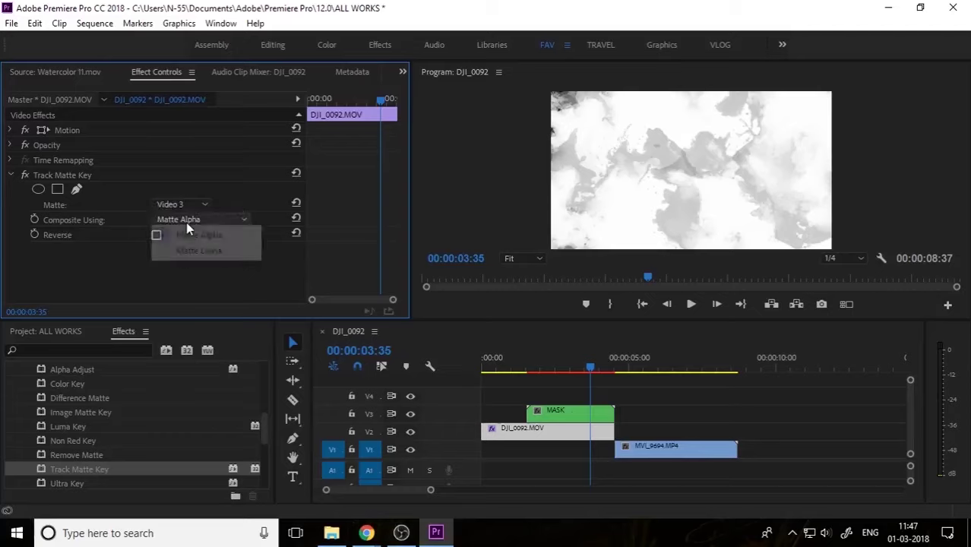
click(199, 251)
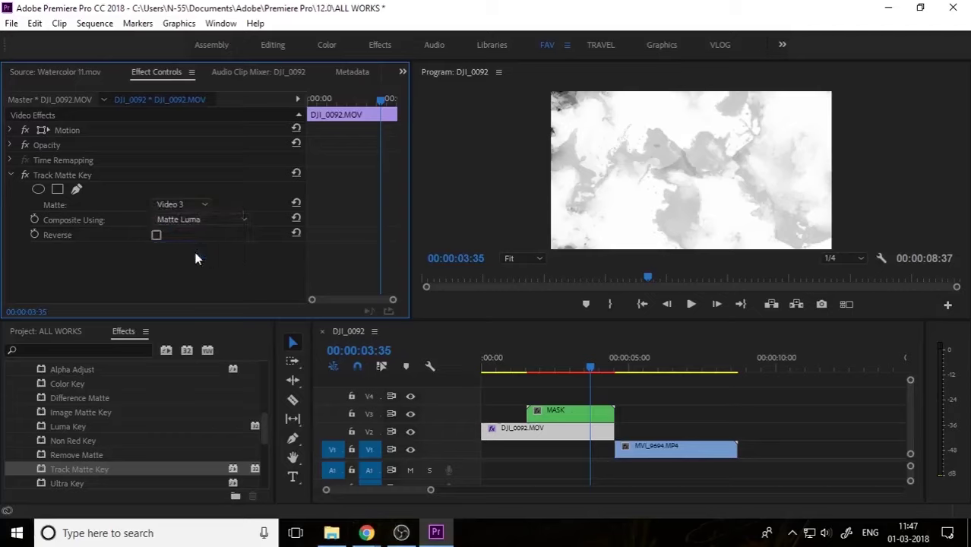
click(560, 370)
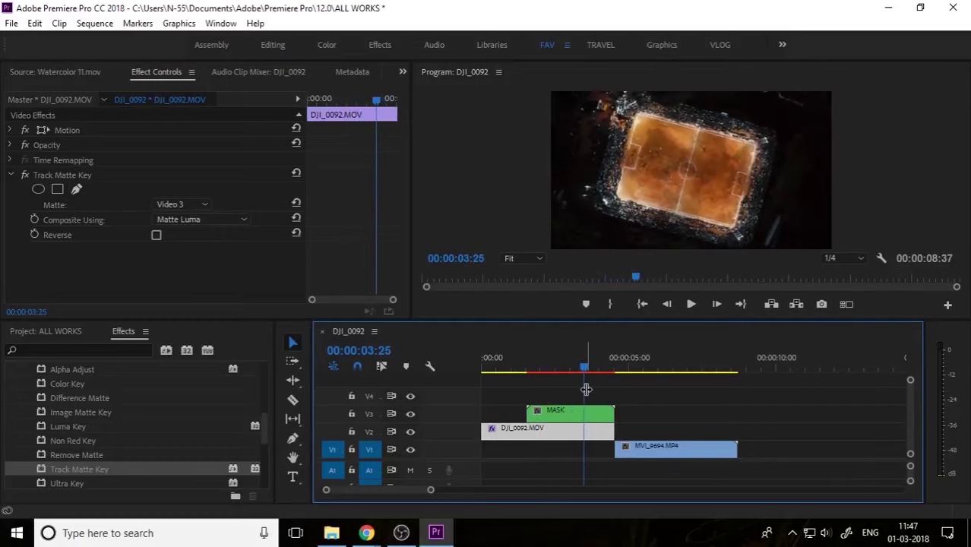
click(157, 234)
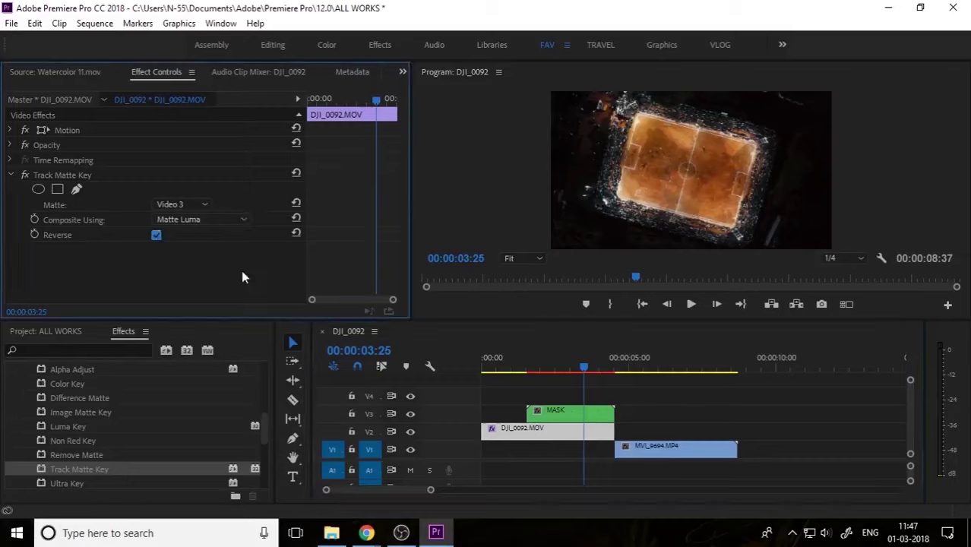
click(540, 370)
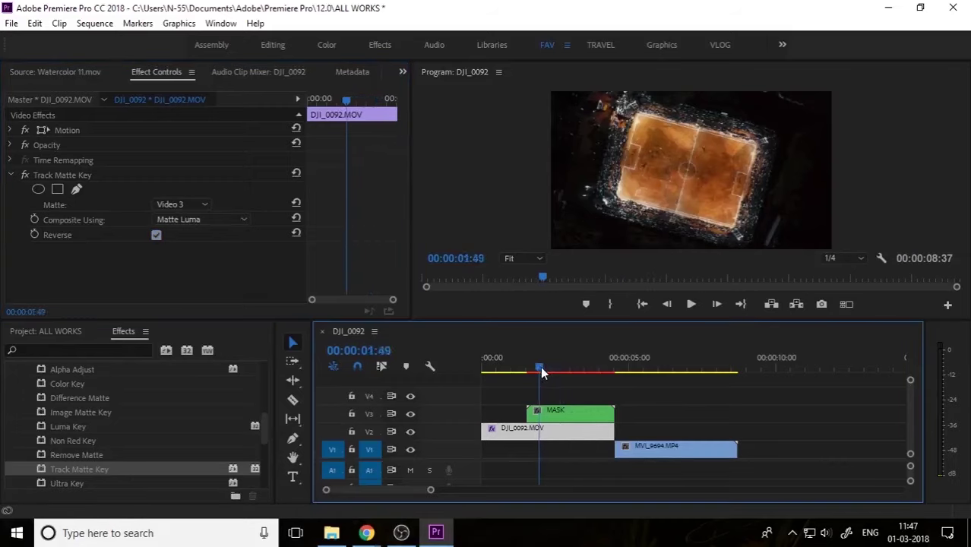
click(556, 370)
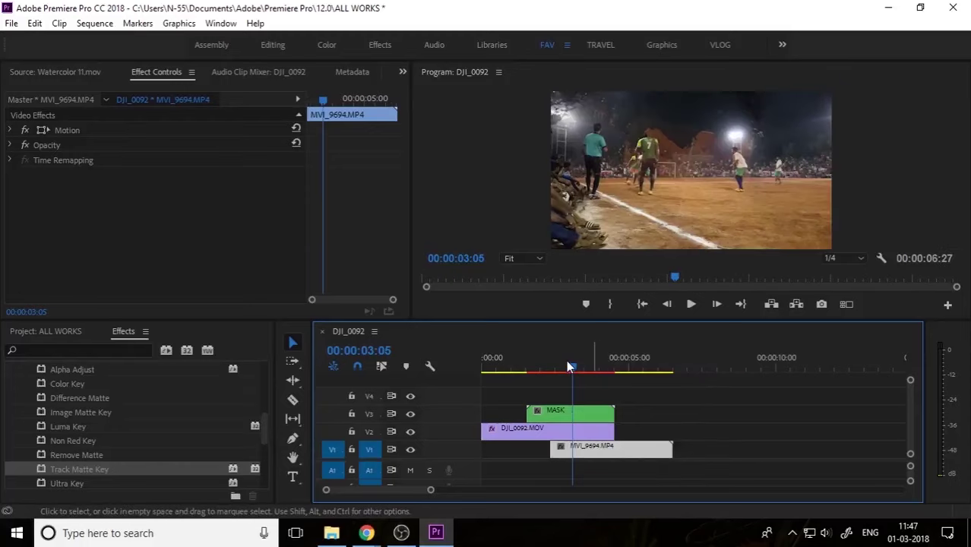
Shift the MASK and MVI_9694 night football clip later so they start partway through the drone clip.
click(529, 357)
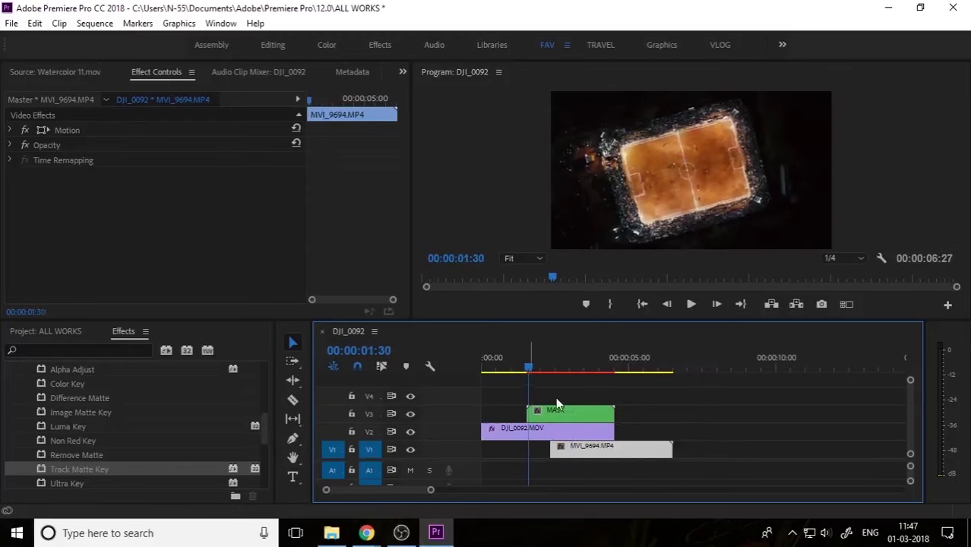
click(611, 447)
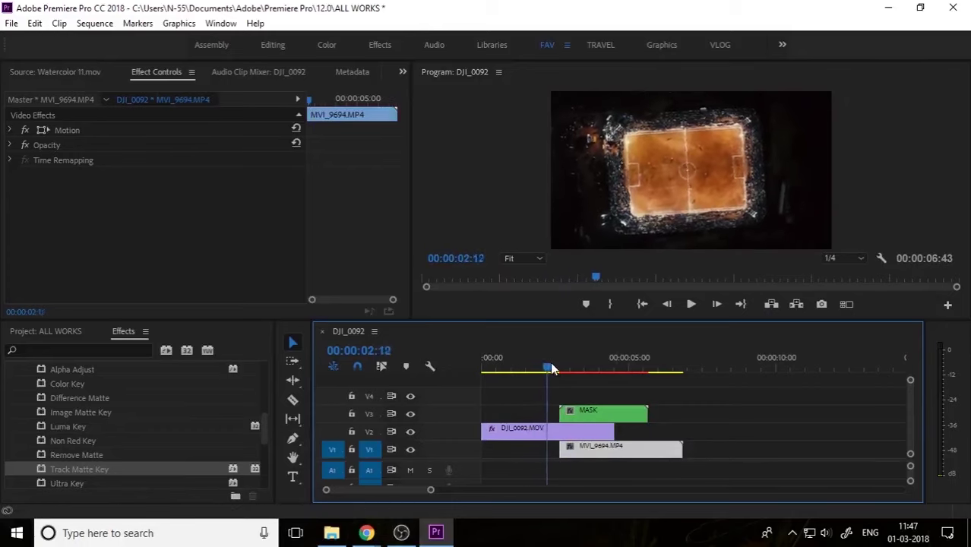
drag(545, 369, 584, 370)
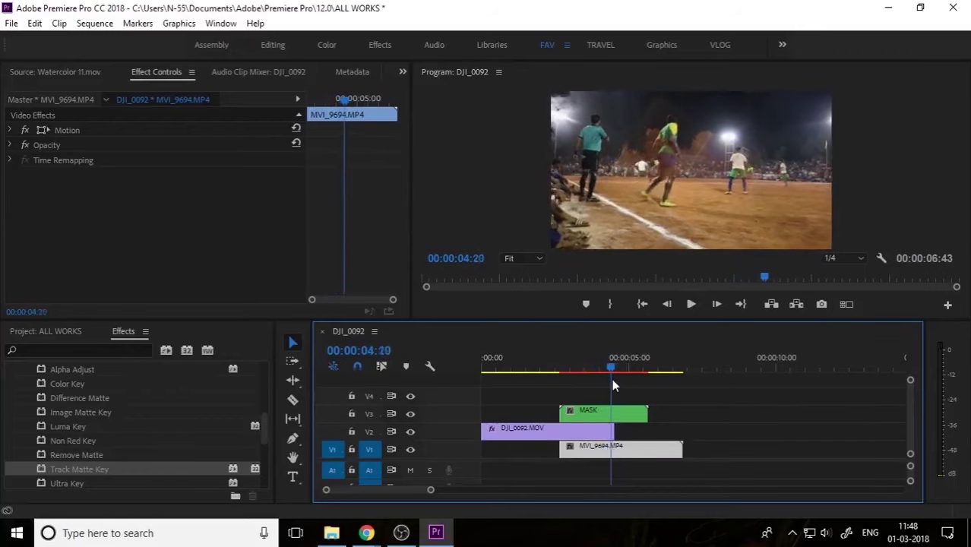
click(538, 368)
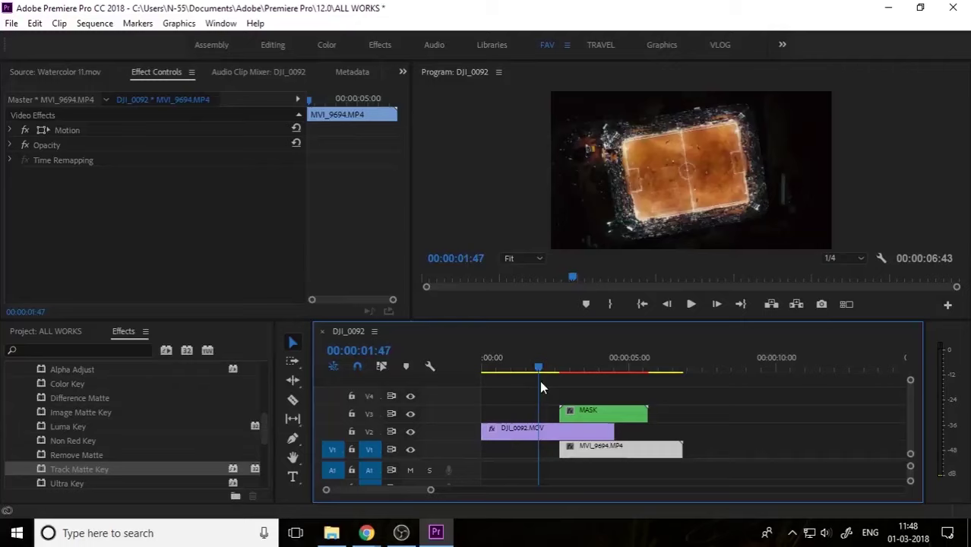
Extend the end of DJI_0092 so the drone clip runs over the mask and football clip.
click(600, 369)
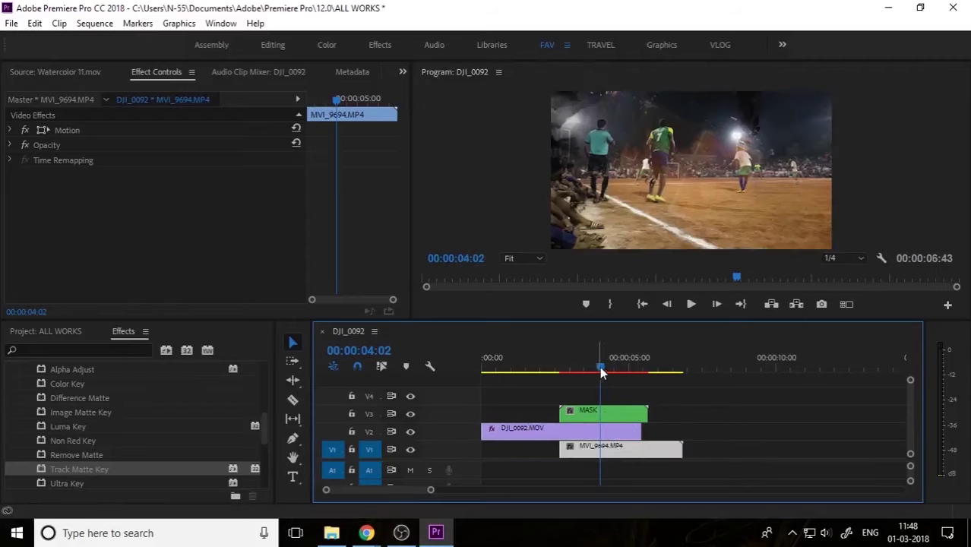
drag(600, 371, 590, 371)
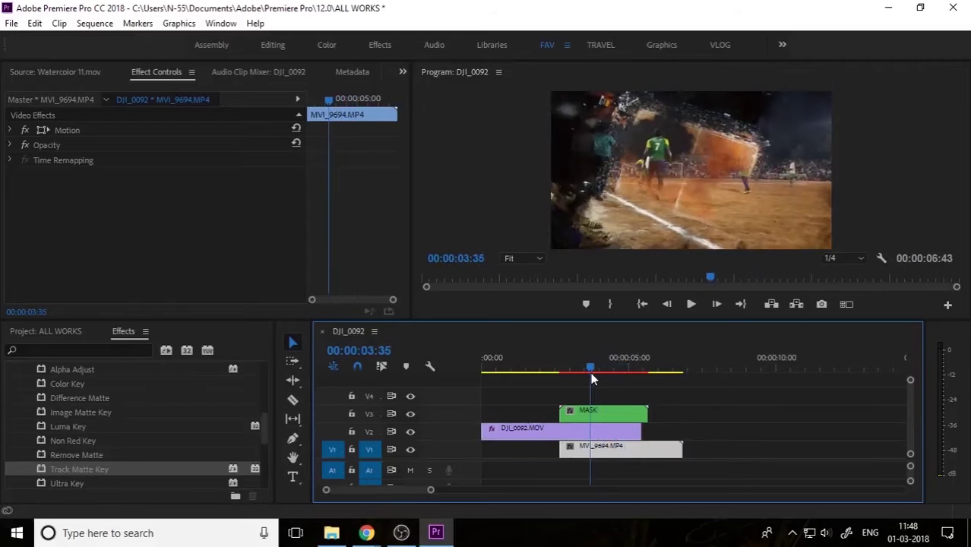
click(562, 429)
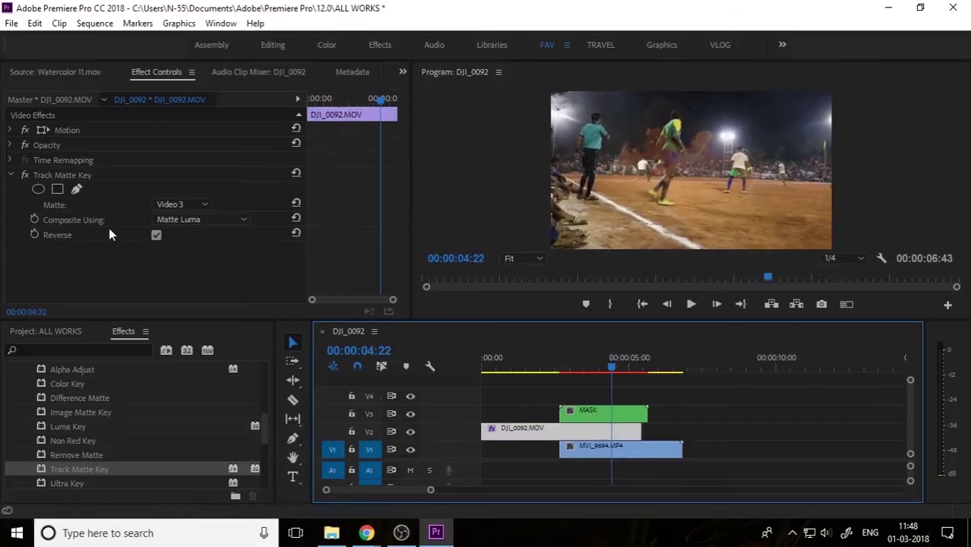
Keyframe DJI_0092's Opacity down to 0% near the clip's end to fade into the night clip.
click(9, 145)
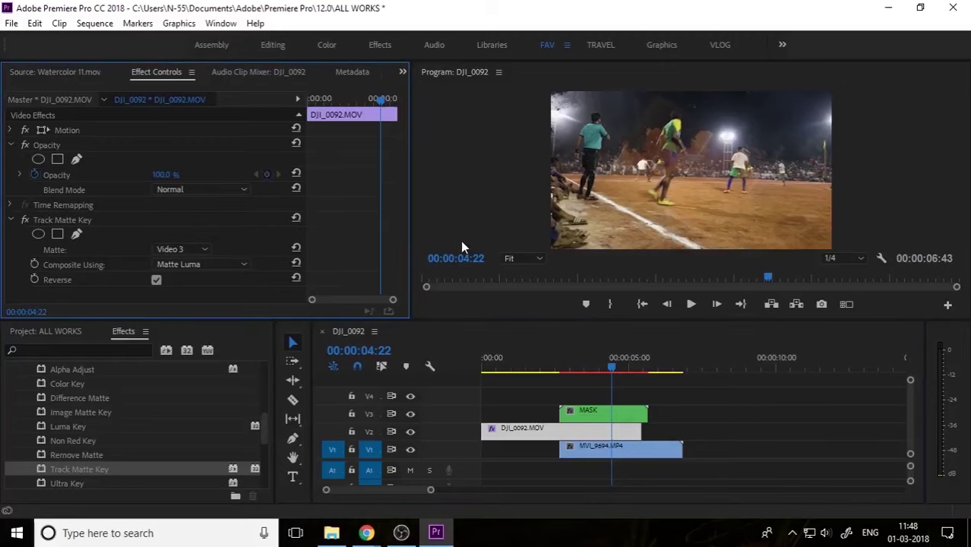
click(620, 371)
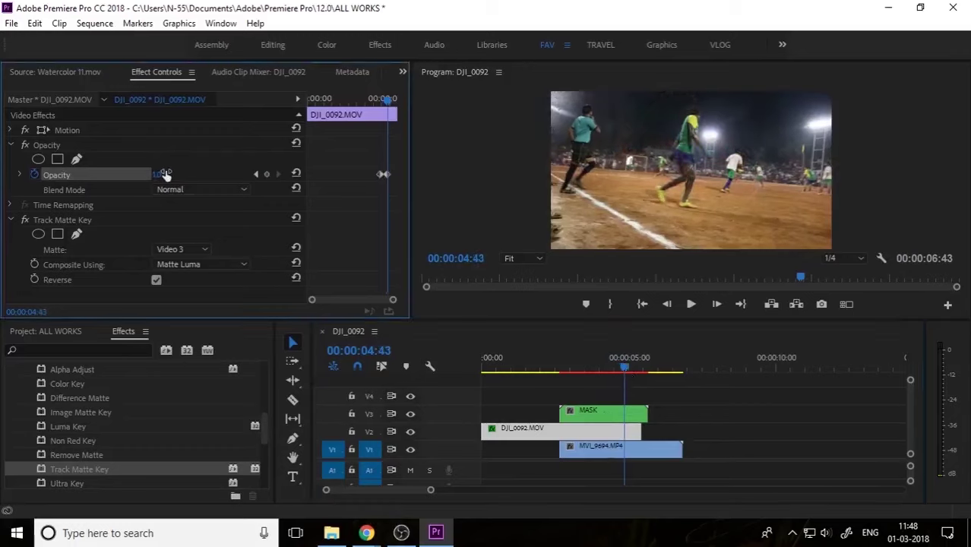
click(550, 369)
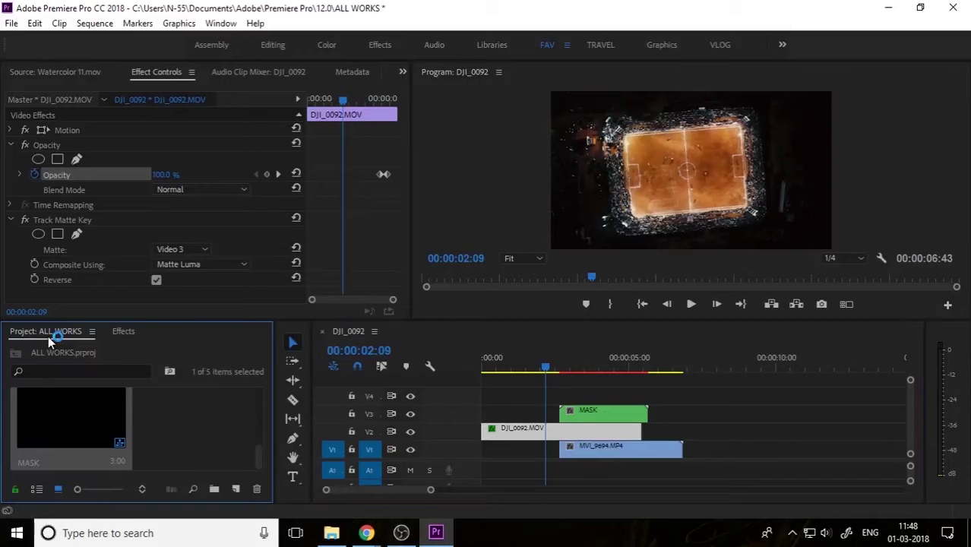
Create a Black Video from New Item and place it on V3 at the sequence start.
click(235, 489)
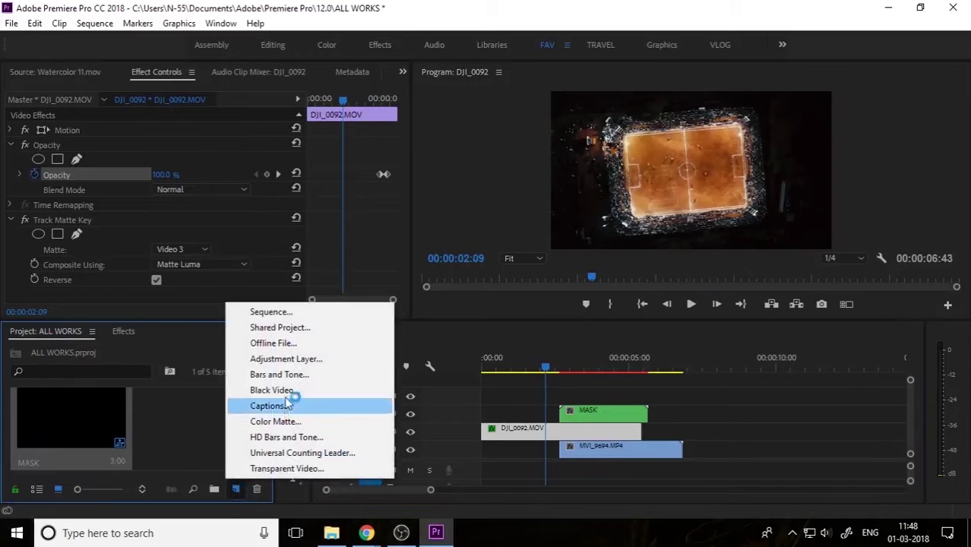
click(271, 389)
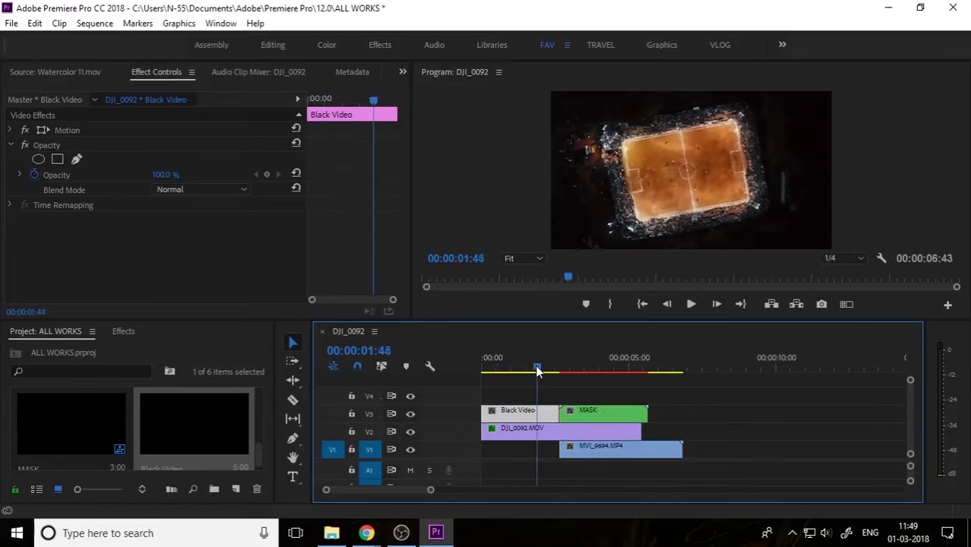
click(599, 371)
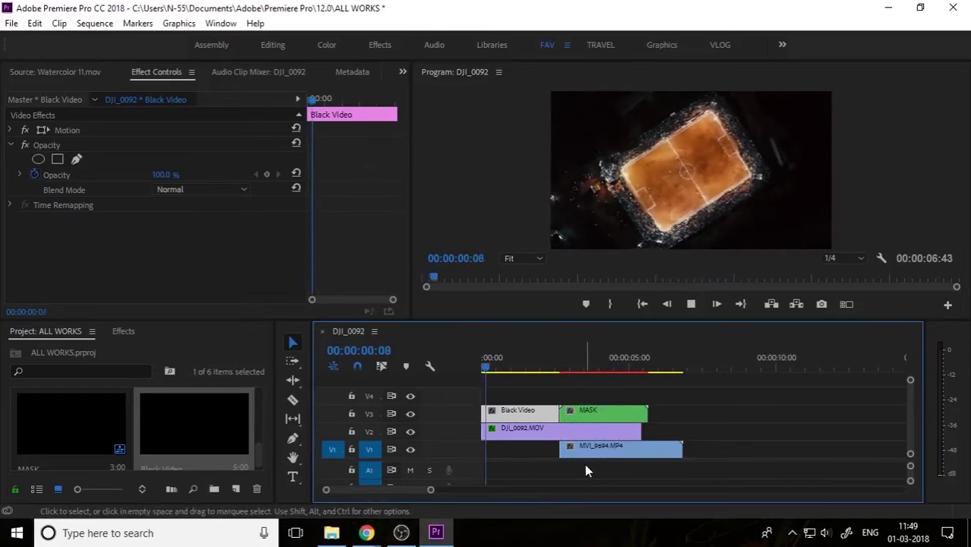
Play the sequence from the start and view the Program Monitor full screen.
click(546, 369)
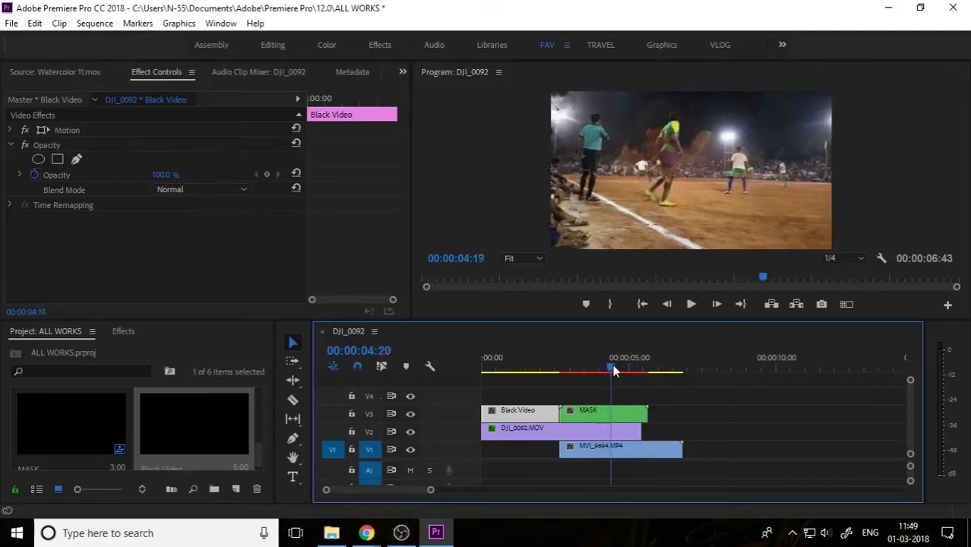
click(604, 369)
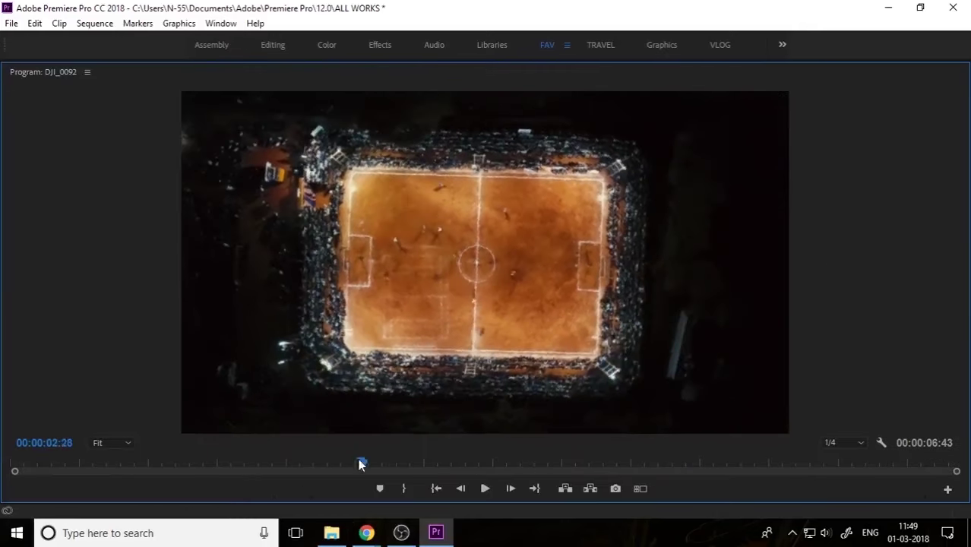
Restore the maximized Program Monitor back to the normal editing layout.
click(484, 489)
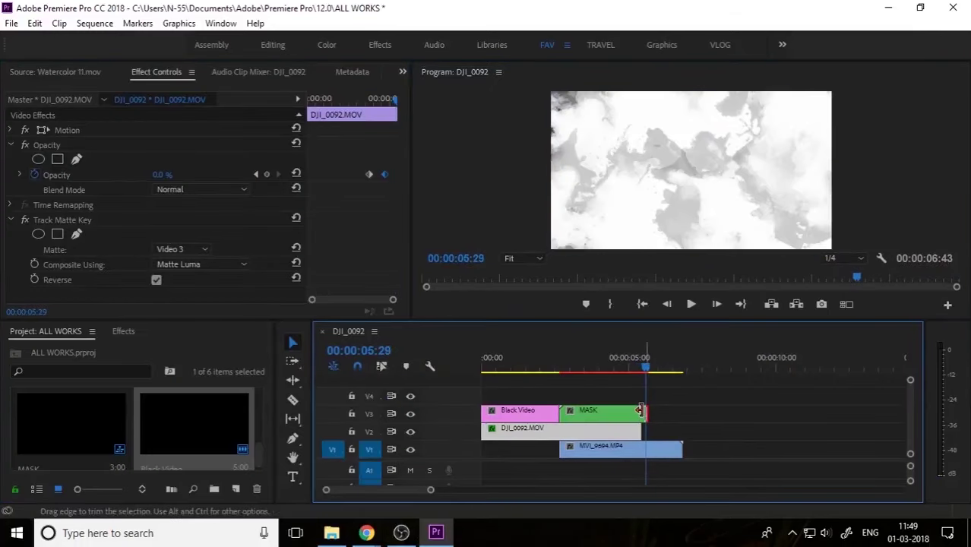
Trim the MASK clip's right edge to the end of DJI_0092 and scrub through the fade.
drag(645, 370, 629, 371)
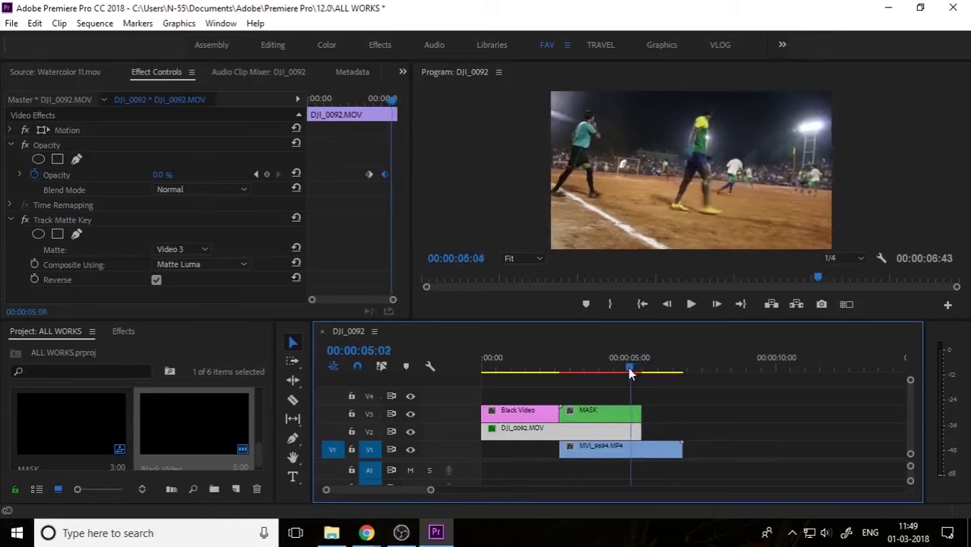
drag(629, 370, 679, 370)
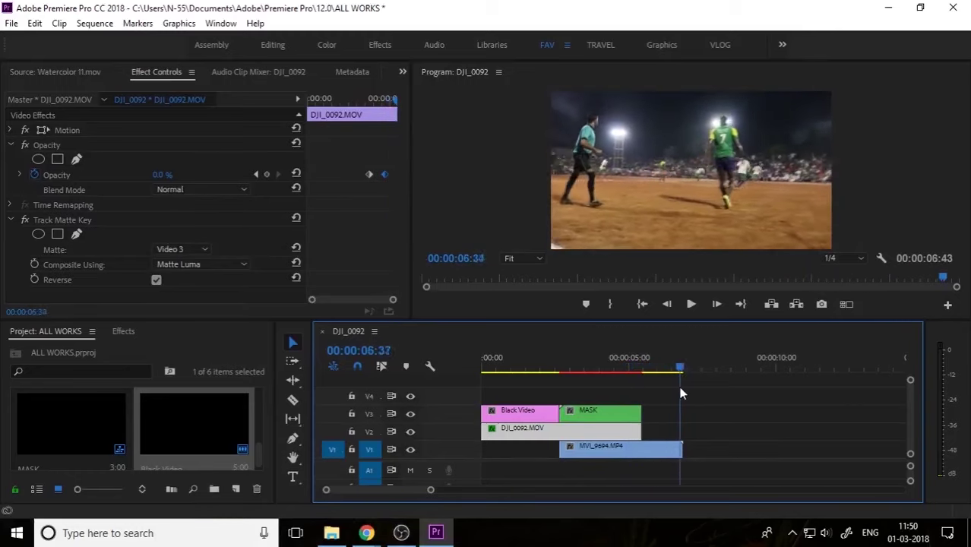